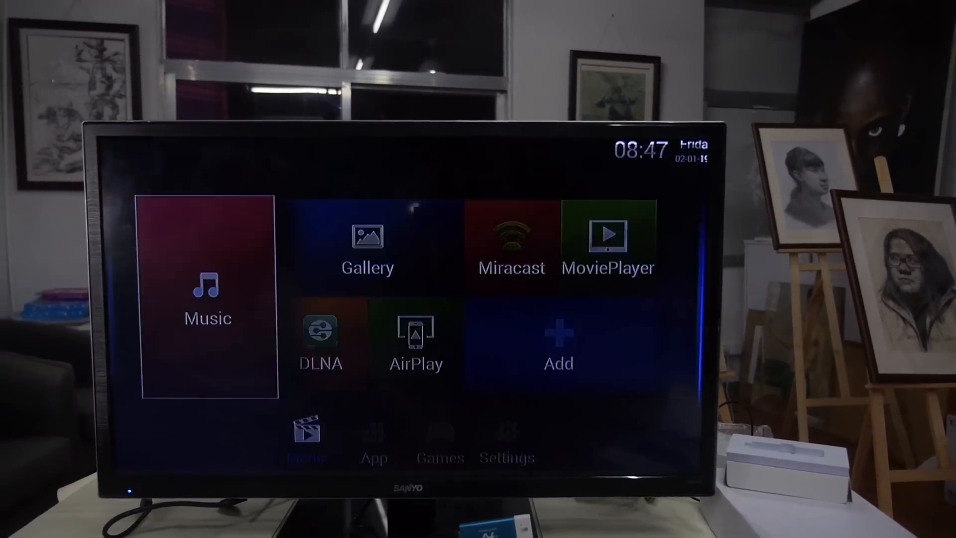
# Highlight MoviePlayer on Media, toggle between the App and Settings tabs, then open Android Settings
pyautogui.click(207, 317)
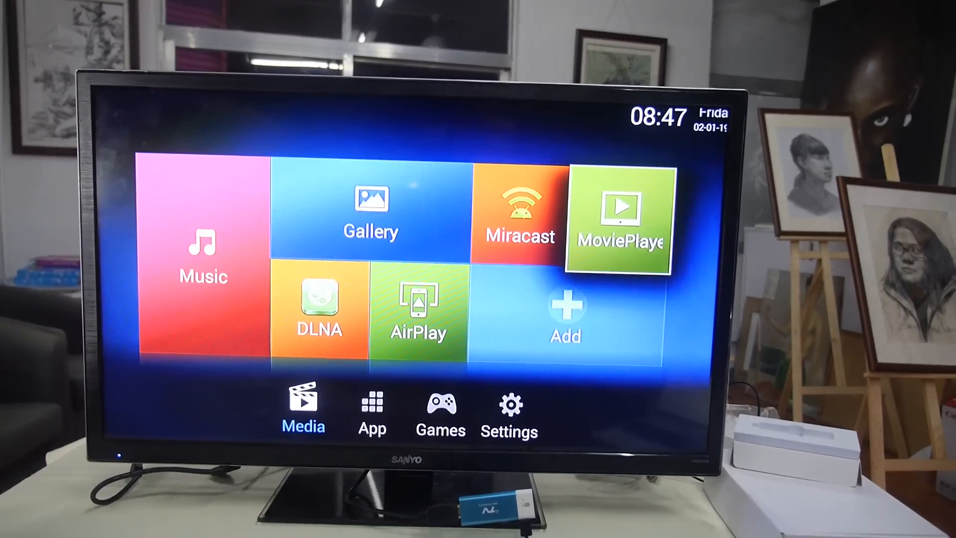
pyautogui.click(371, 408)
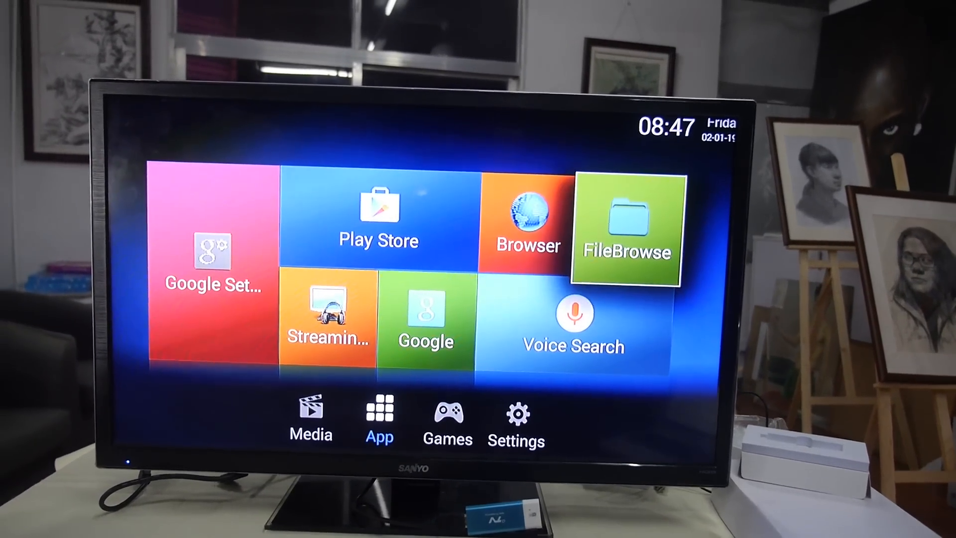
pyautogui.click(516, 421)
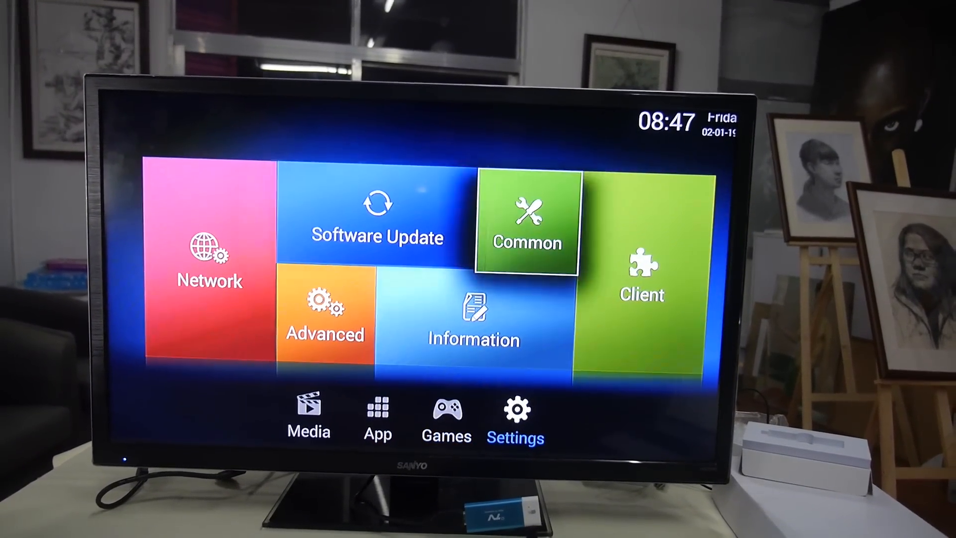
pyautogui.click(377, 418)
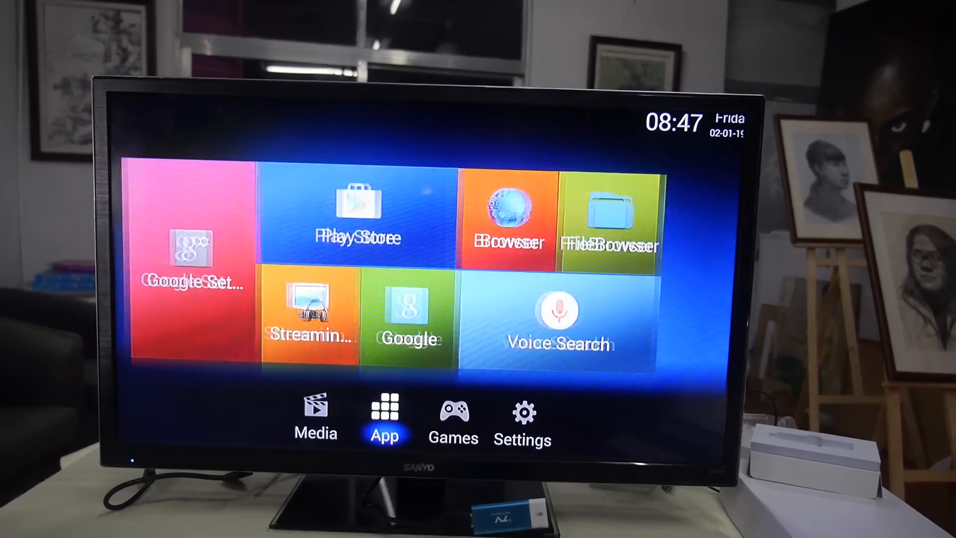
pyautogui.click(522, 423)
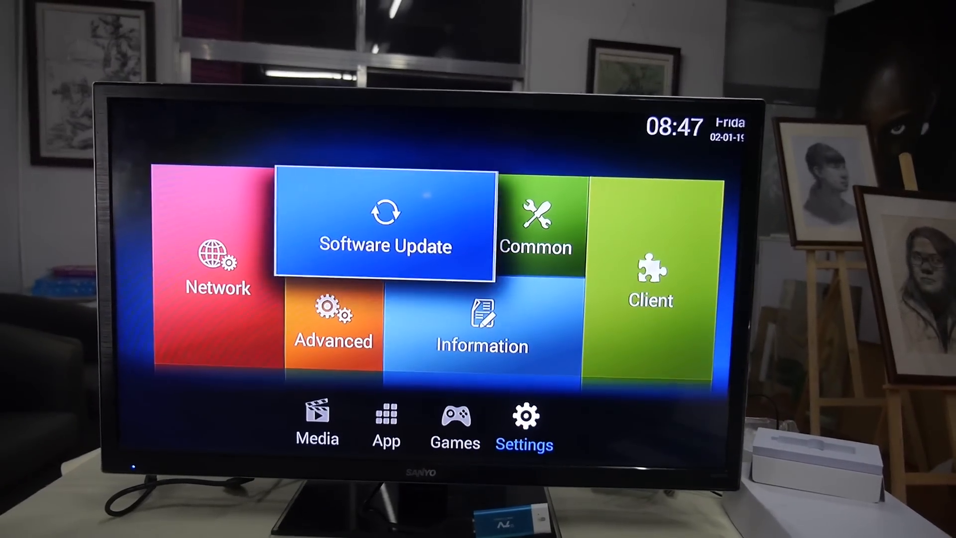
pyautogui.click(523, 425)
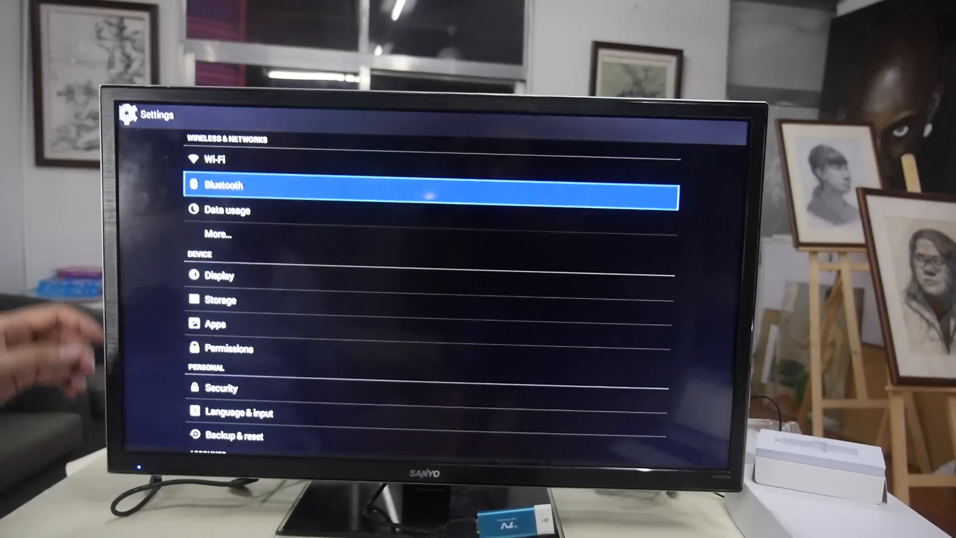
pyautogui.scroll(-3)
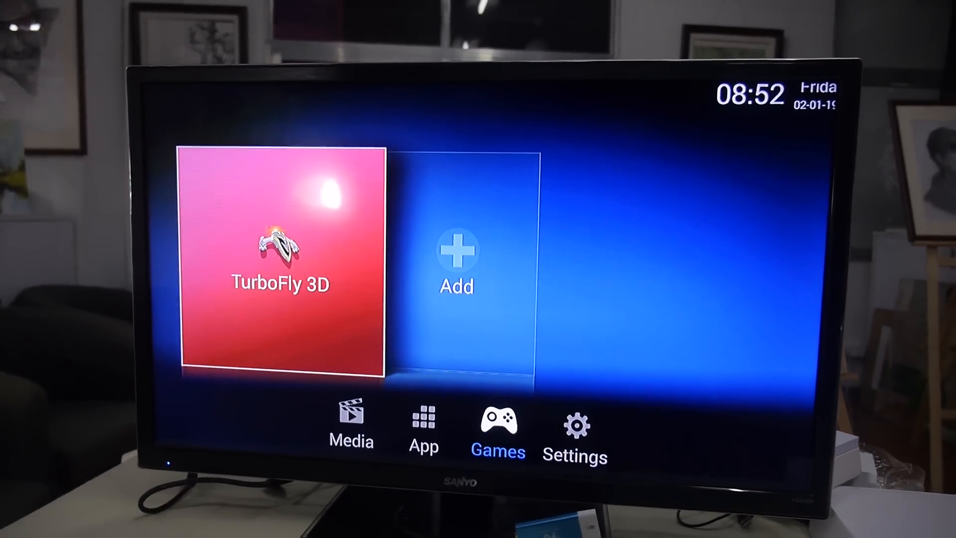
# Launch TurboFly 3D from the Games page to reach its Osaris splash screen
pyautogui.click(279, 262)
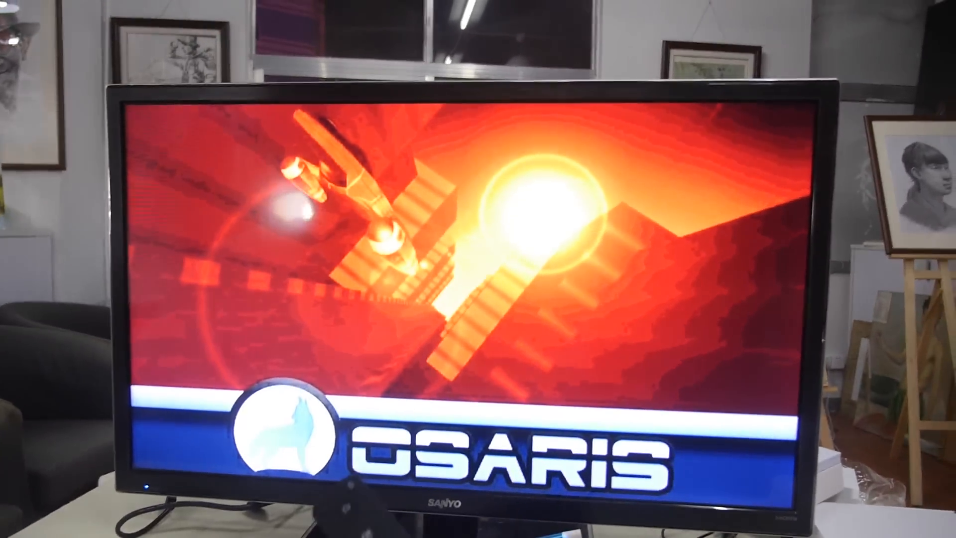